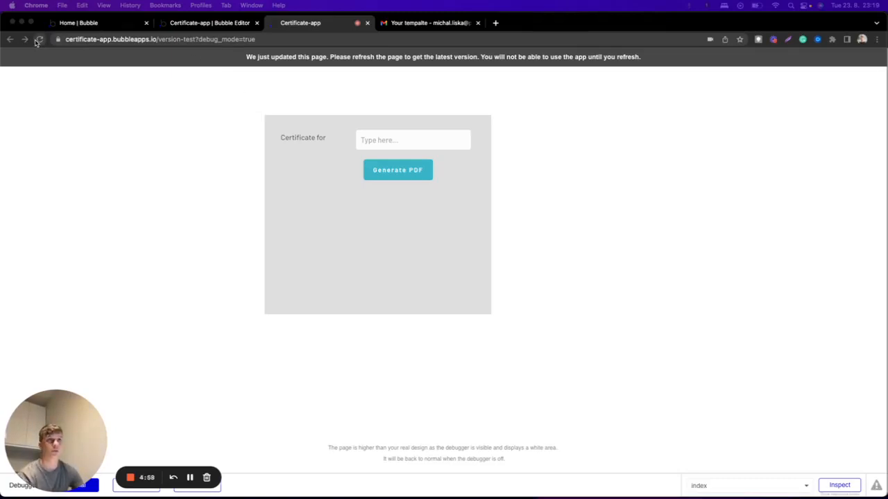
mouse_move(39, 39)
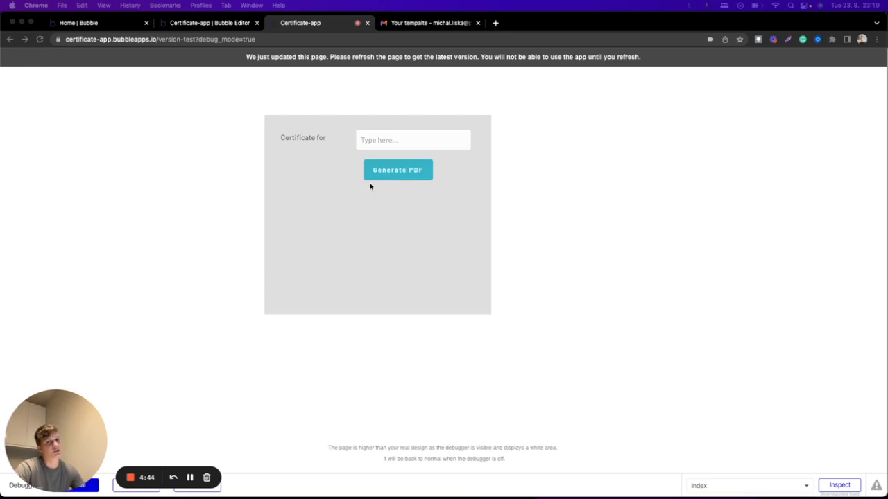
mouse_move(291, 311)
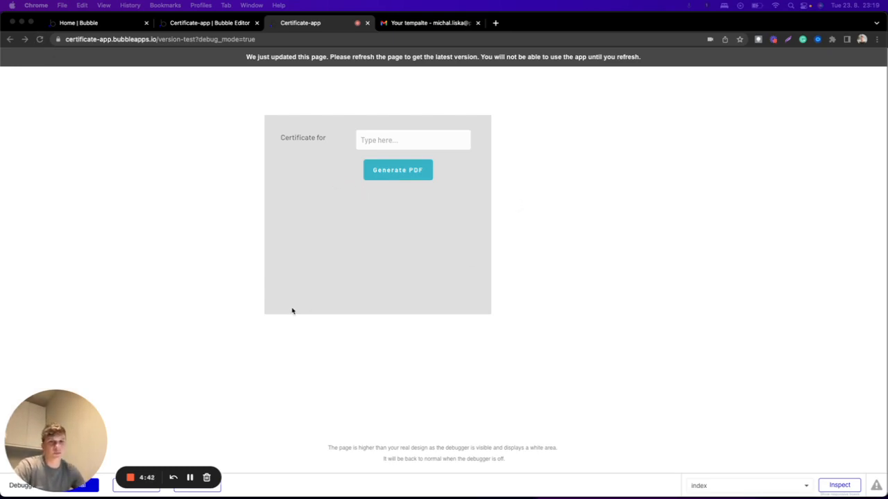
mouse_move(258, 204)
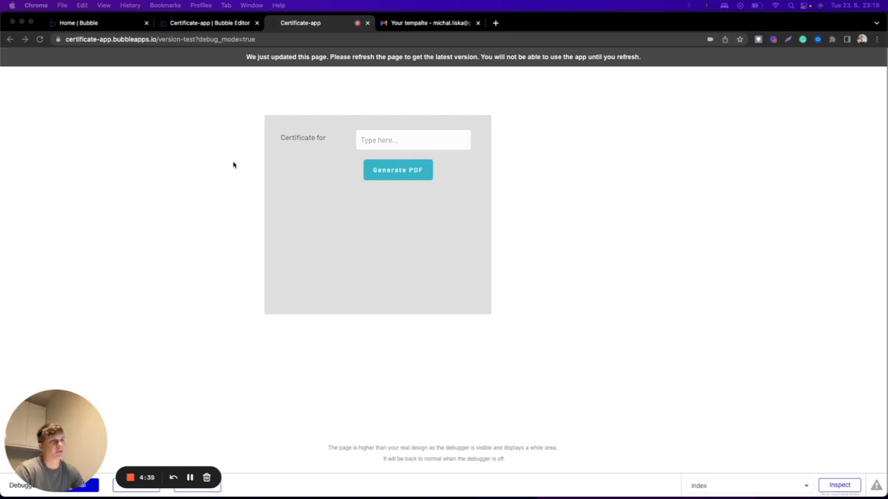
mouse_move(260, 168)
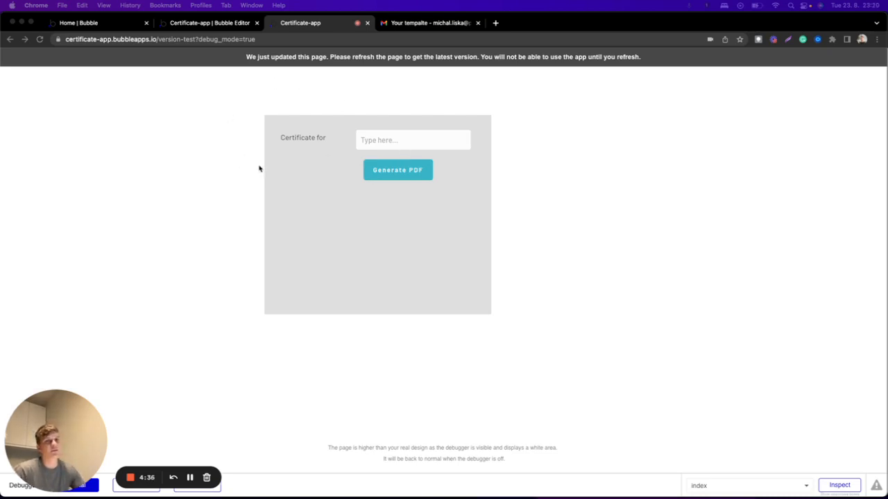
mouse_move(239, 178)
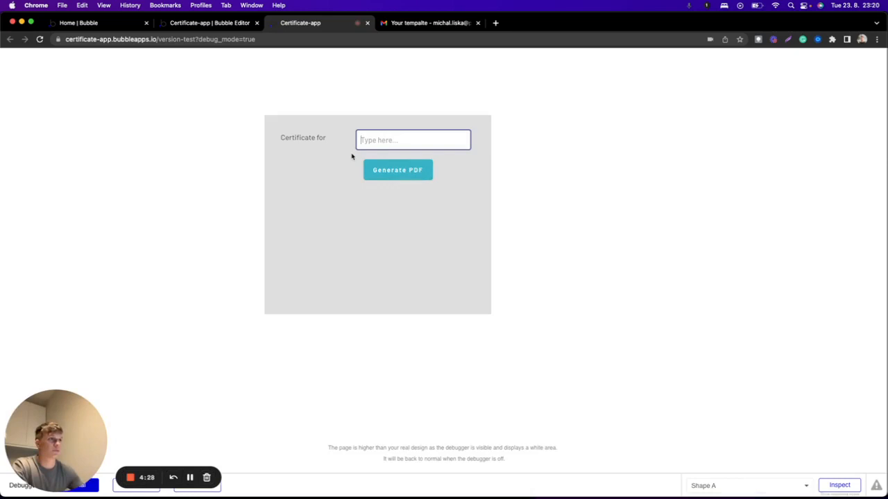
- Enter 'Peter Parker' as the recipient name and generate the certificate PDF
text(P)
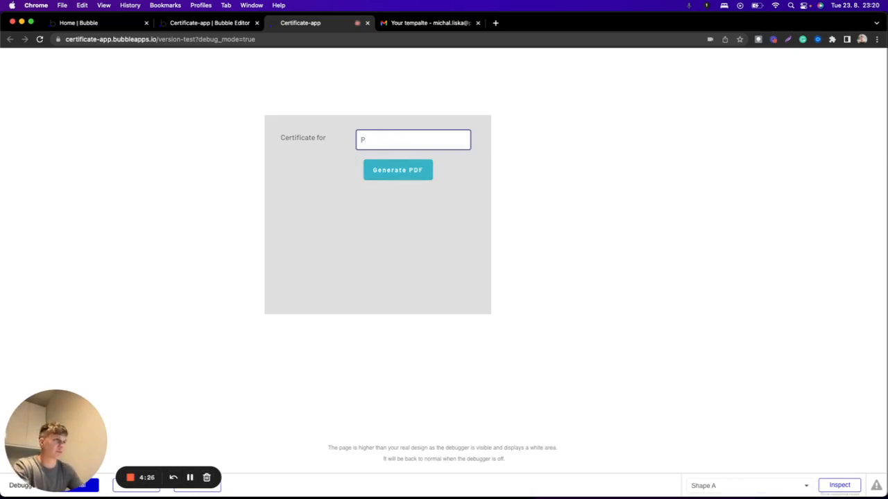
text(eter Parker)
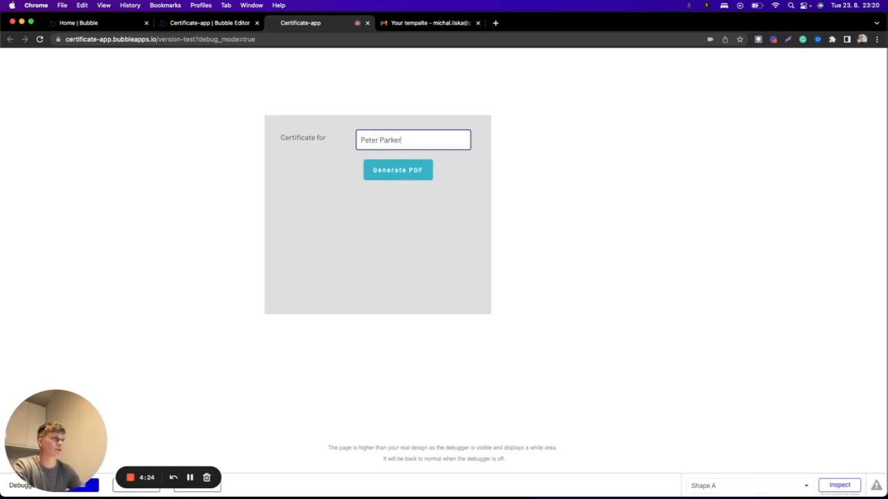
click(397, 170)
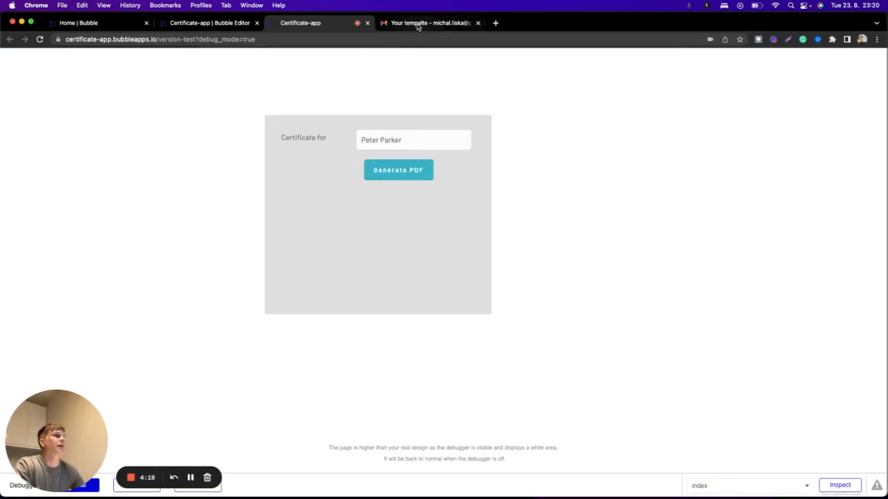
- Switch to Gmail and view the new certificate email containing the PDF link
click(426, 23)
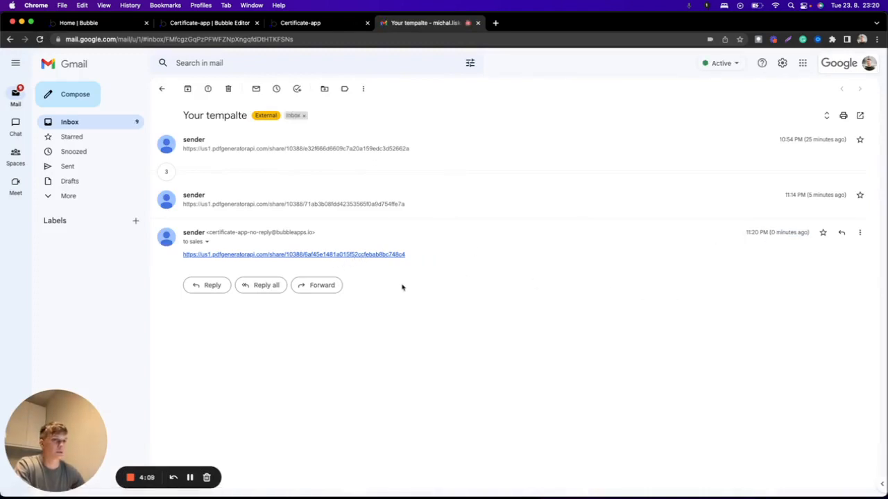
mouse_move(300, 269)
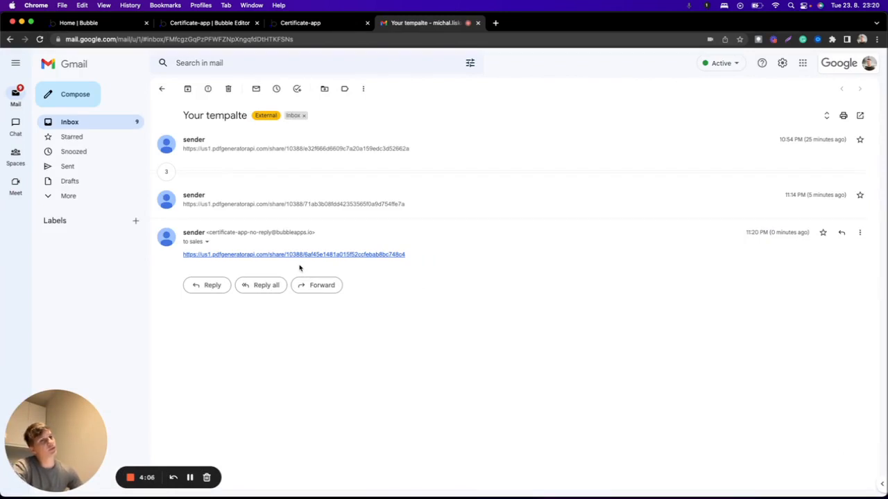
mouse_move(239, 254)
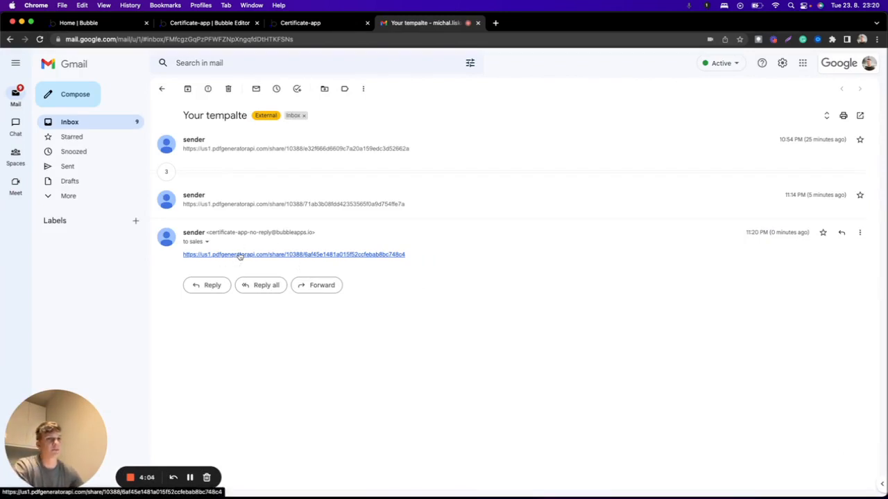
- Open the emailed link to view the certificate presented to Peter Parker
click(293, 255)
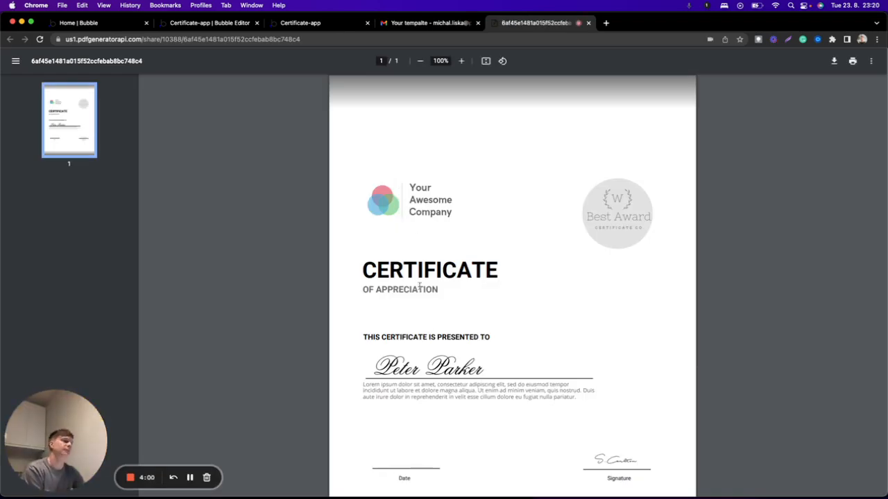
mouse_move(436, 224)
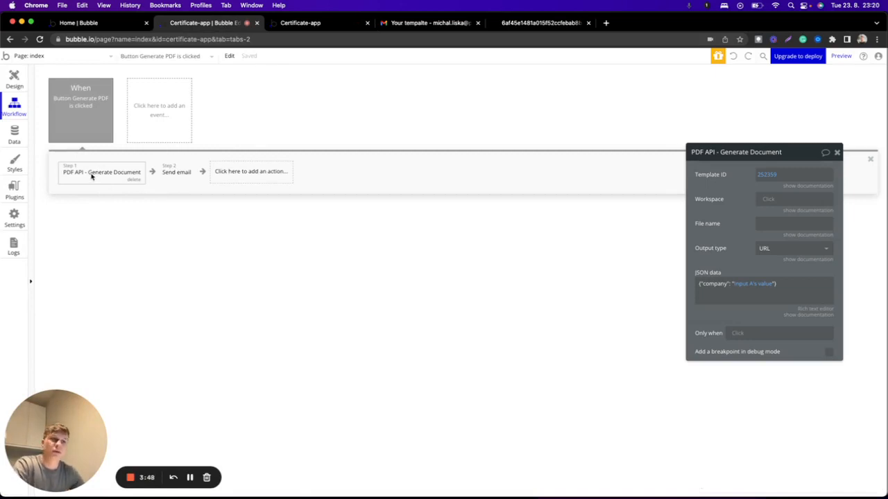
mouse_move(115, 179)
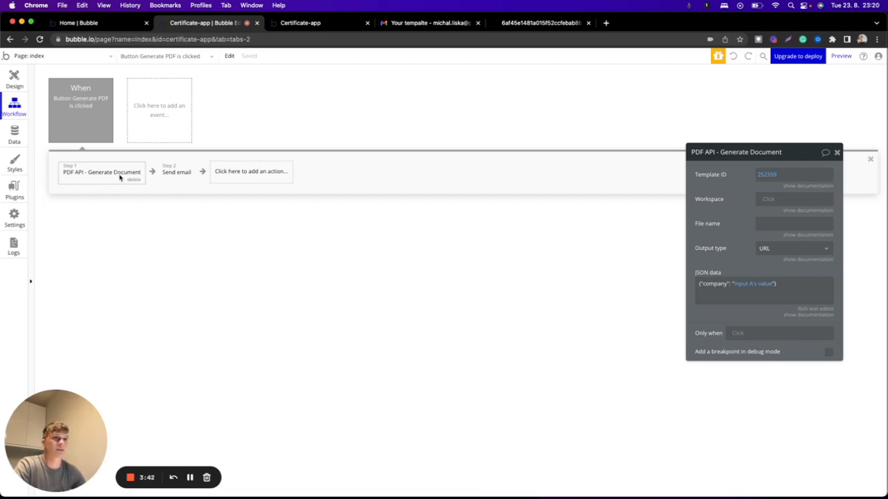
- Review the settings of the document generation step and the Send email step
click(176, 172)
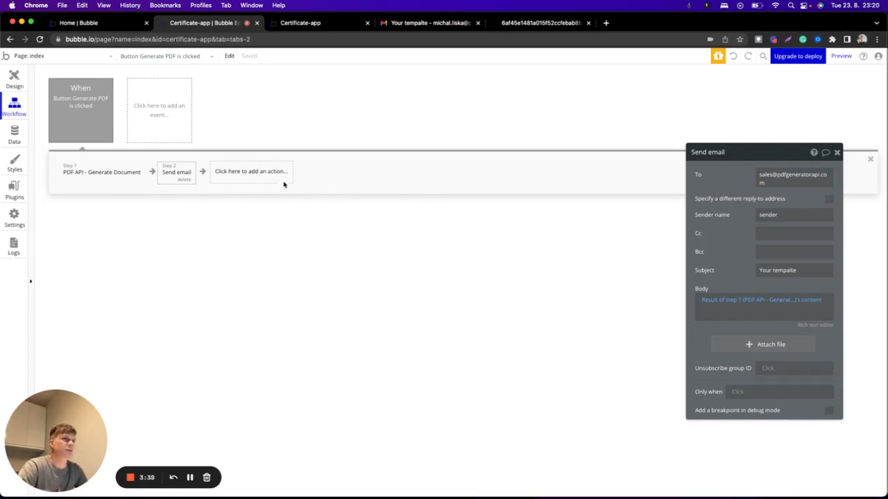
click(251, 172)
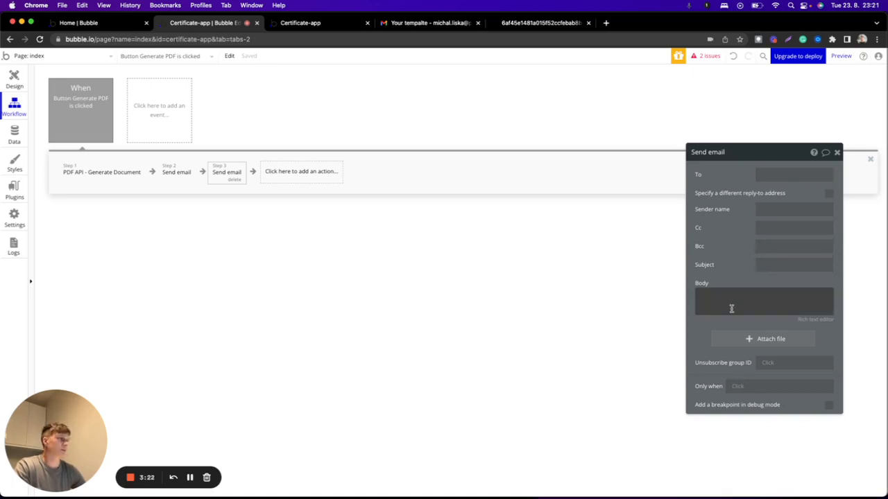
- Delete the empty Step 3, then recheck the email body and document generation step
click(235, 179)
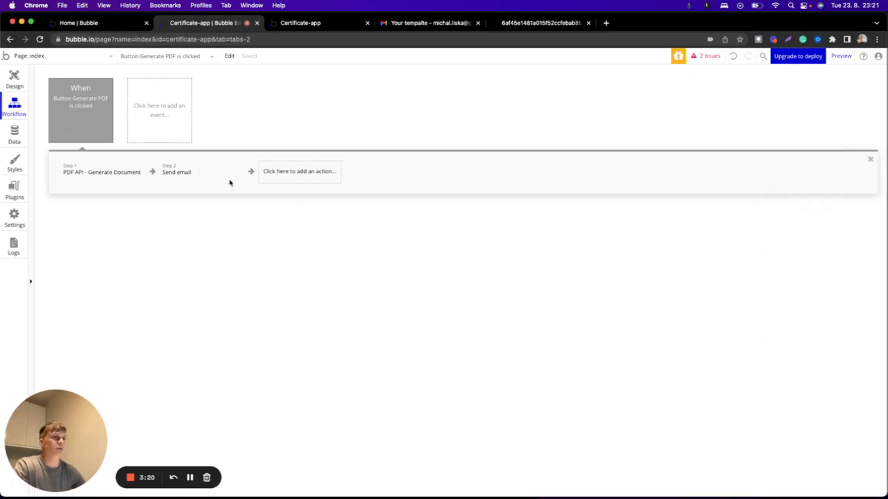
click(177, 172)
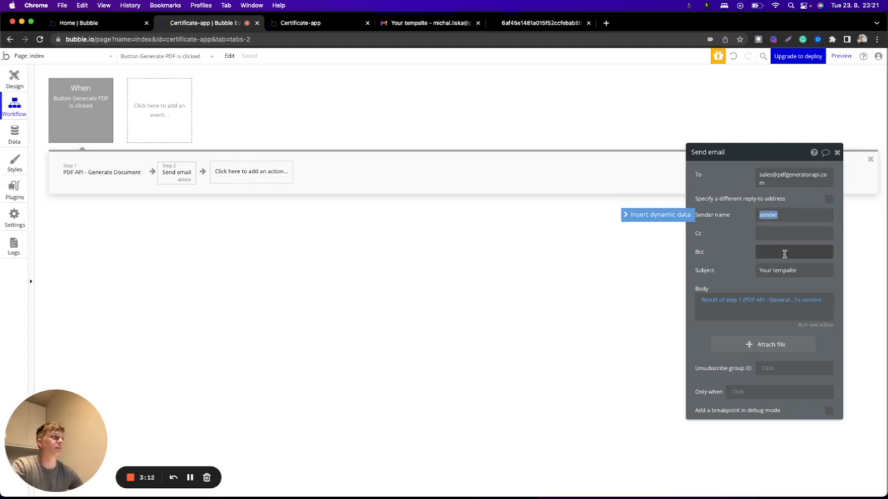
click(791, 269)
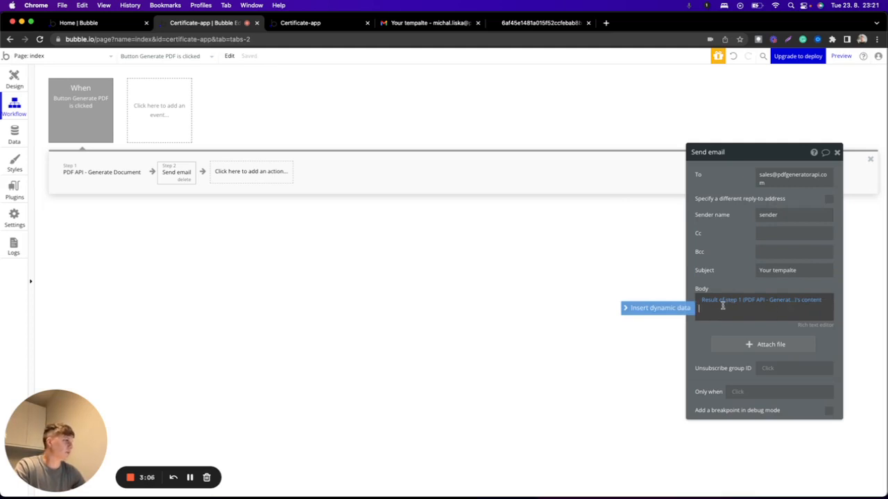
mouse_move(728, 303)
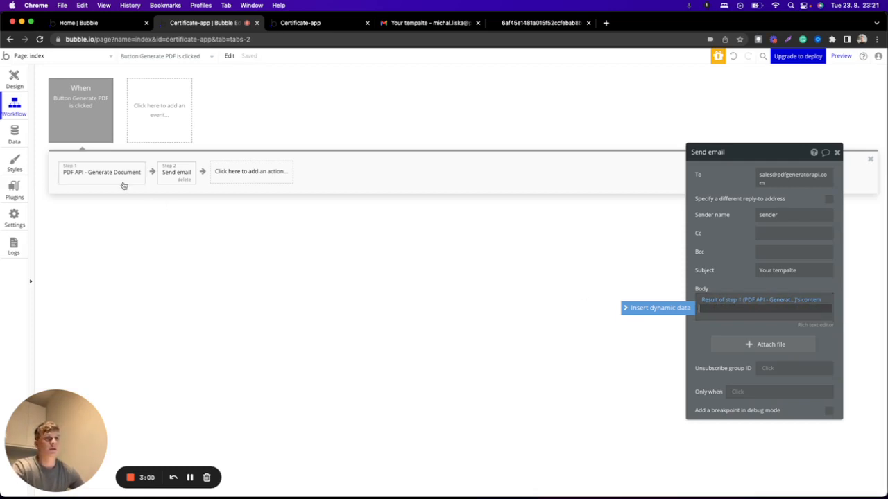
click(101, 171)
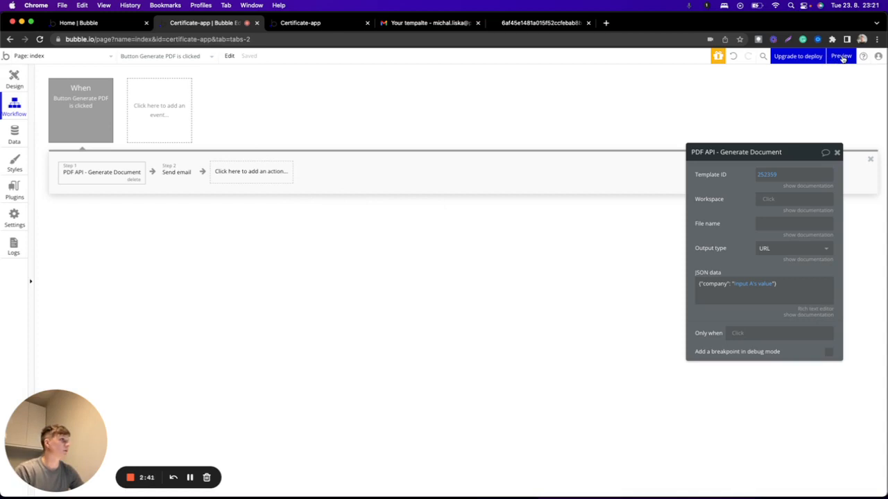
- Launch the app preview and enter 'Peter Parker 2' as the recipient name
click(841, 56)
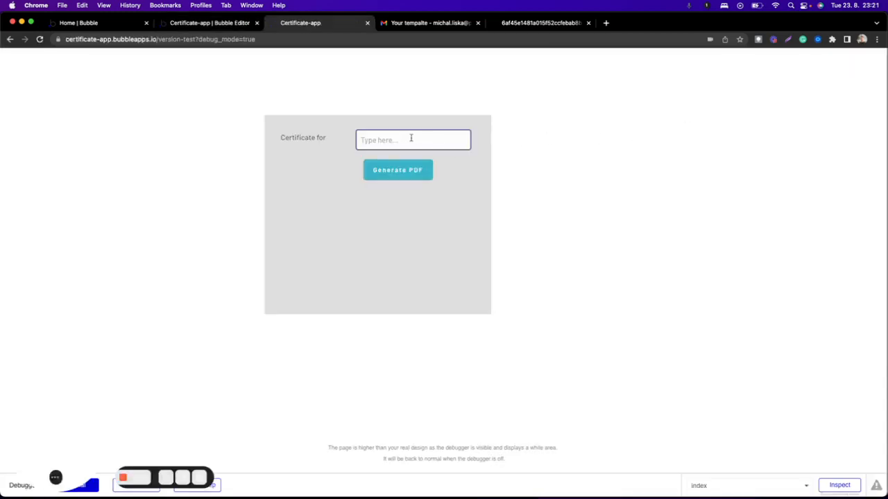
text(P)
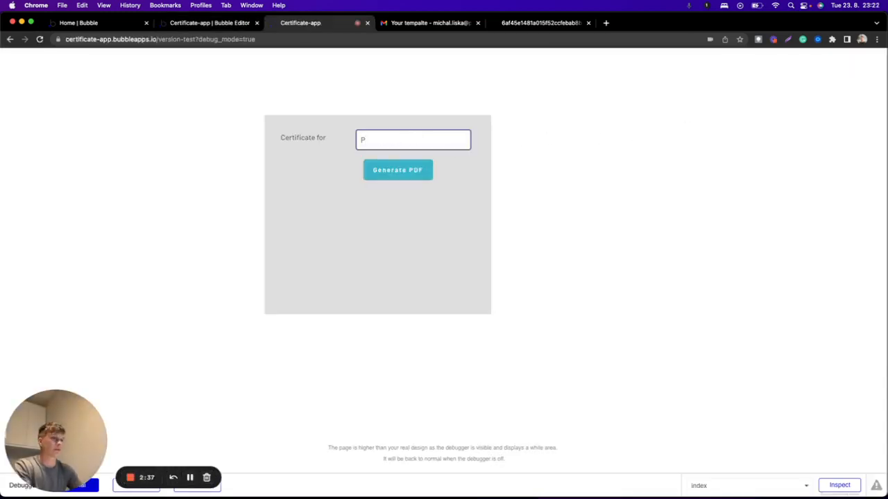
text(eter Parker 2)
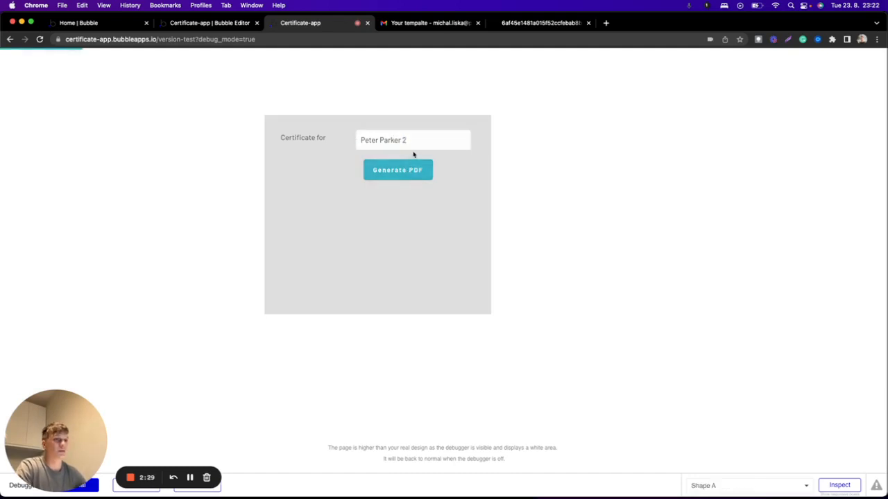
mouse_move(432, 127)
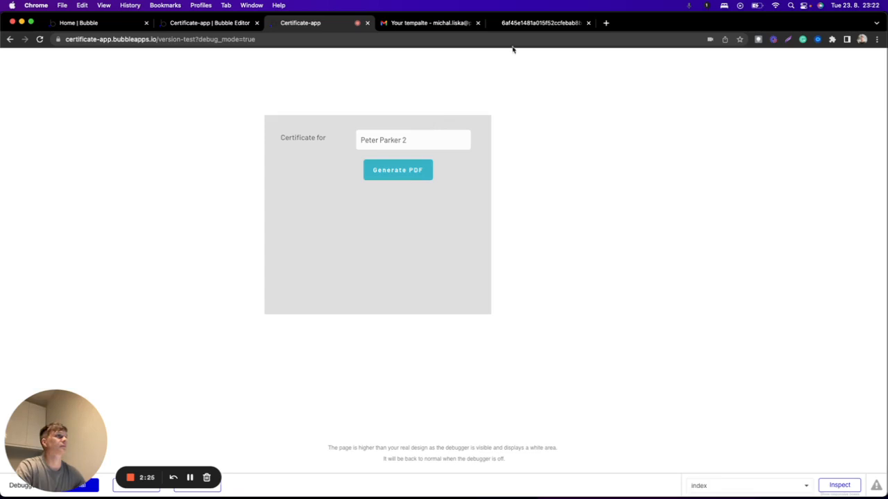
- Switch to Gmail and open the newest email's link to the Peter Parker 2 certificate
click(429, 23)
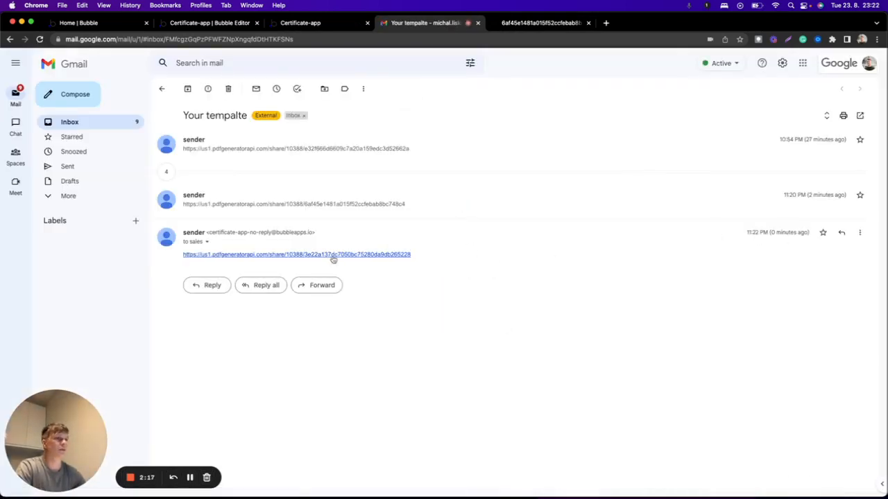
click(295, 255)
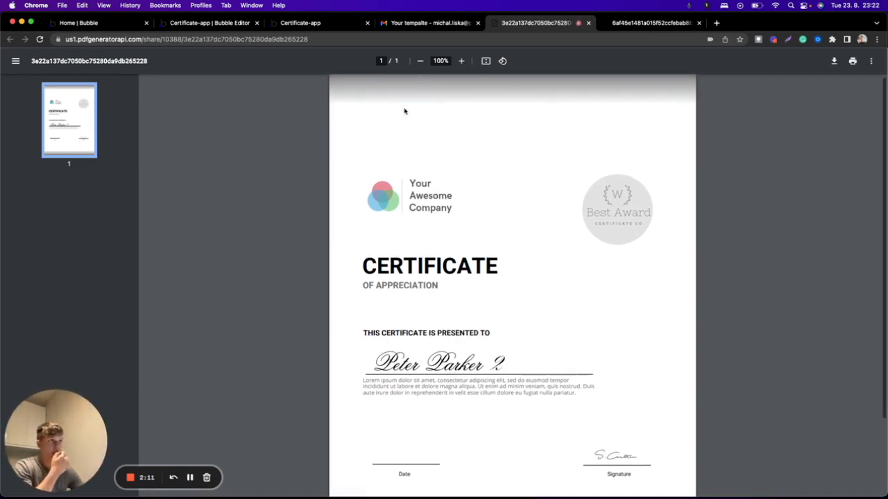
click(428, 23)
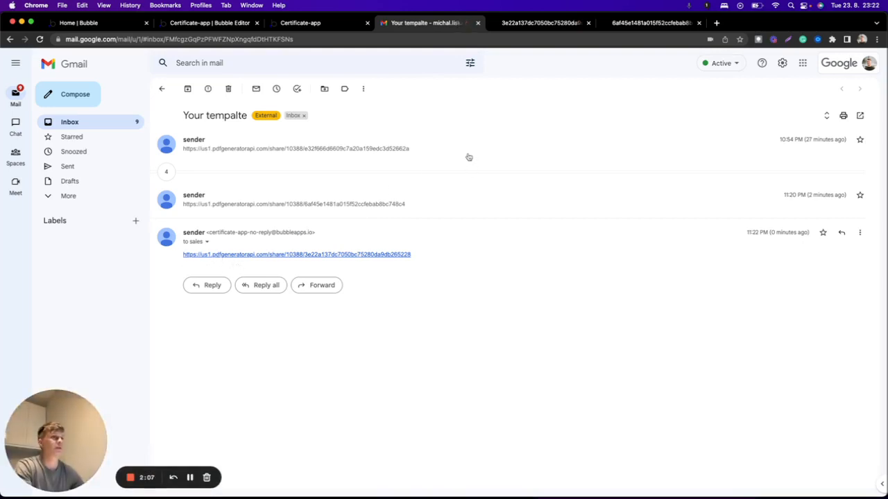
mouse_move(335, 116)
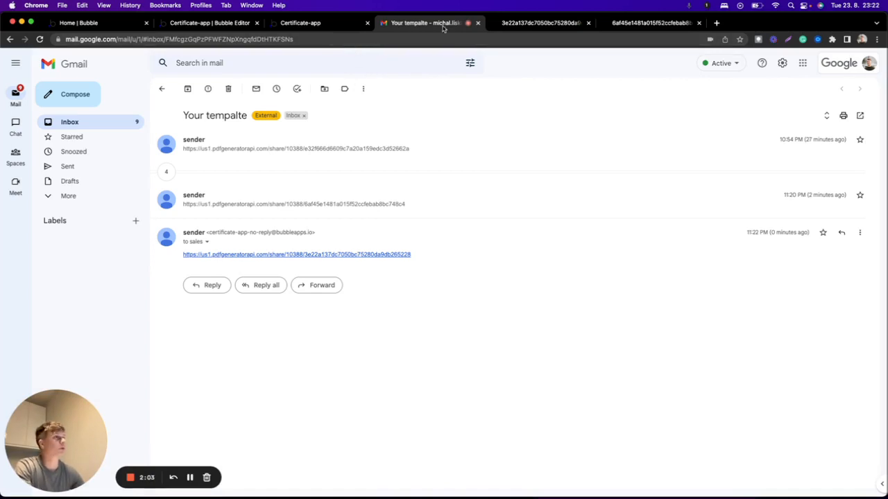
click(541, 22)
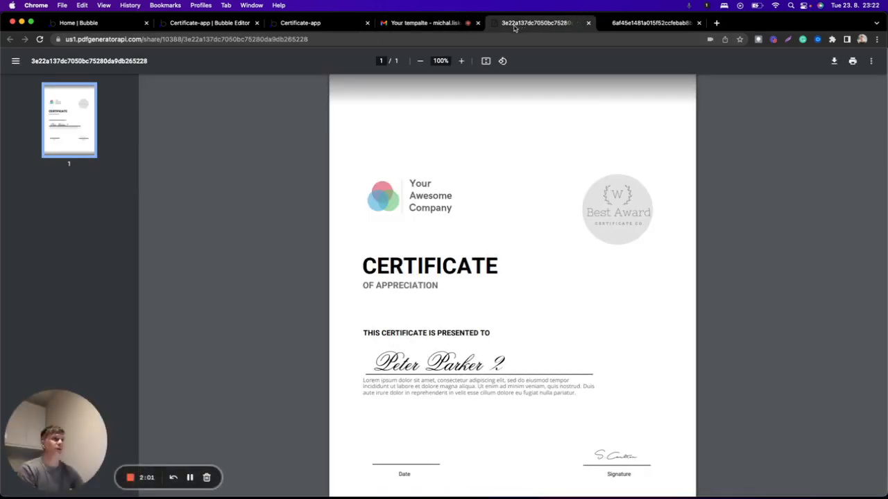